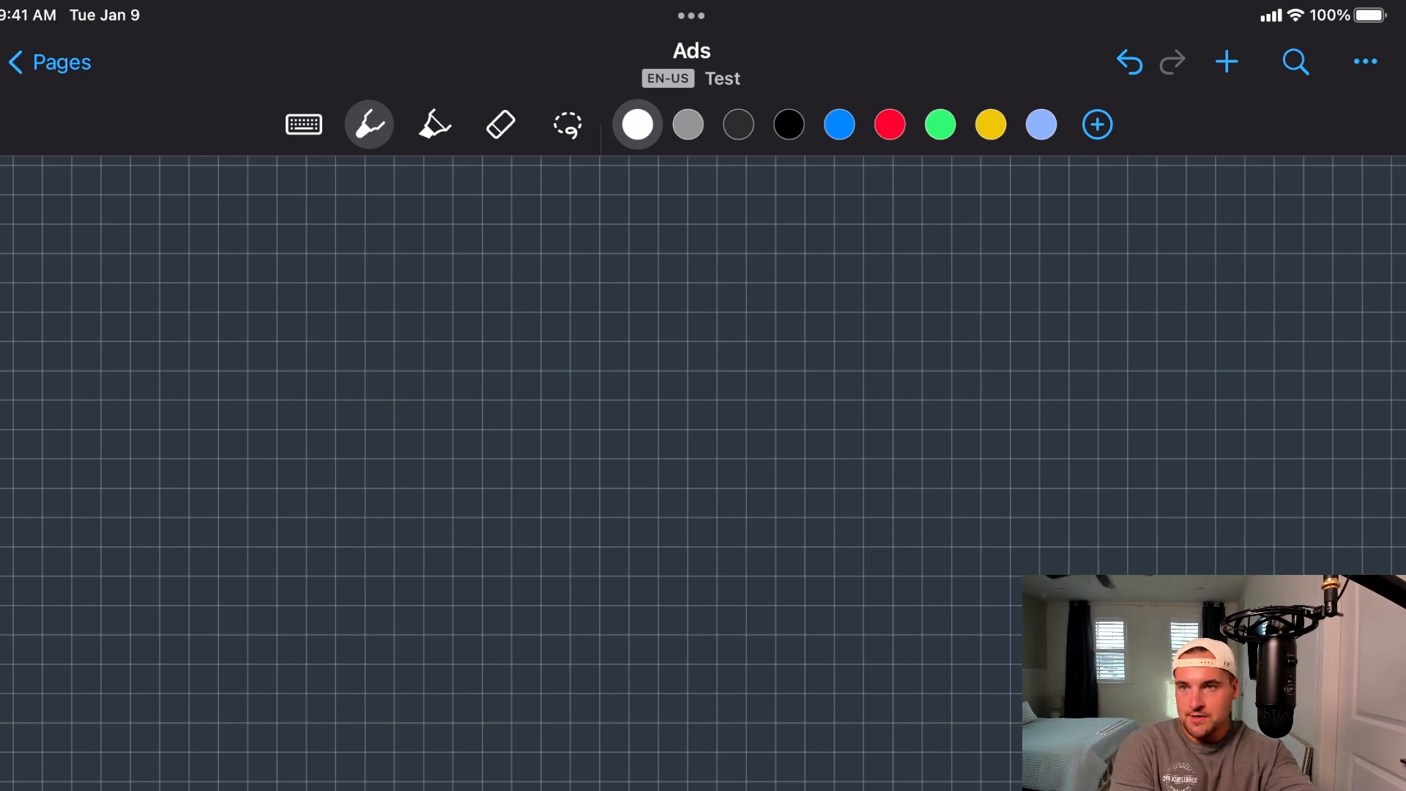
- Handwrite "Customer" beside NEW in white ink to complete the NEW Customer heading
{"action": "left_click", "coordinate": [500, 123]}
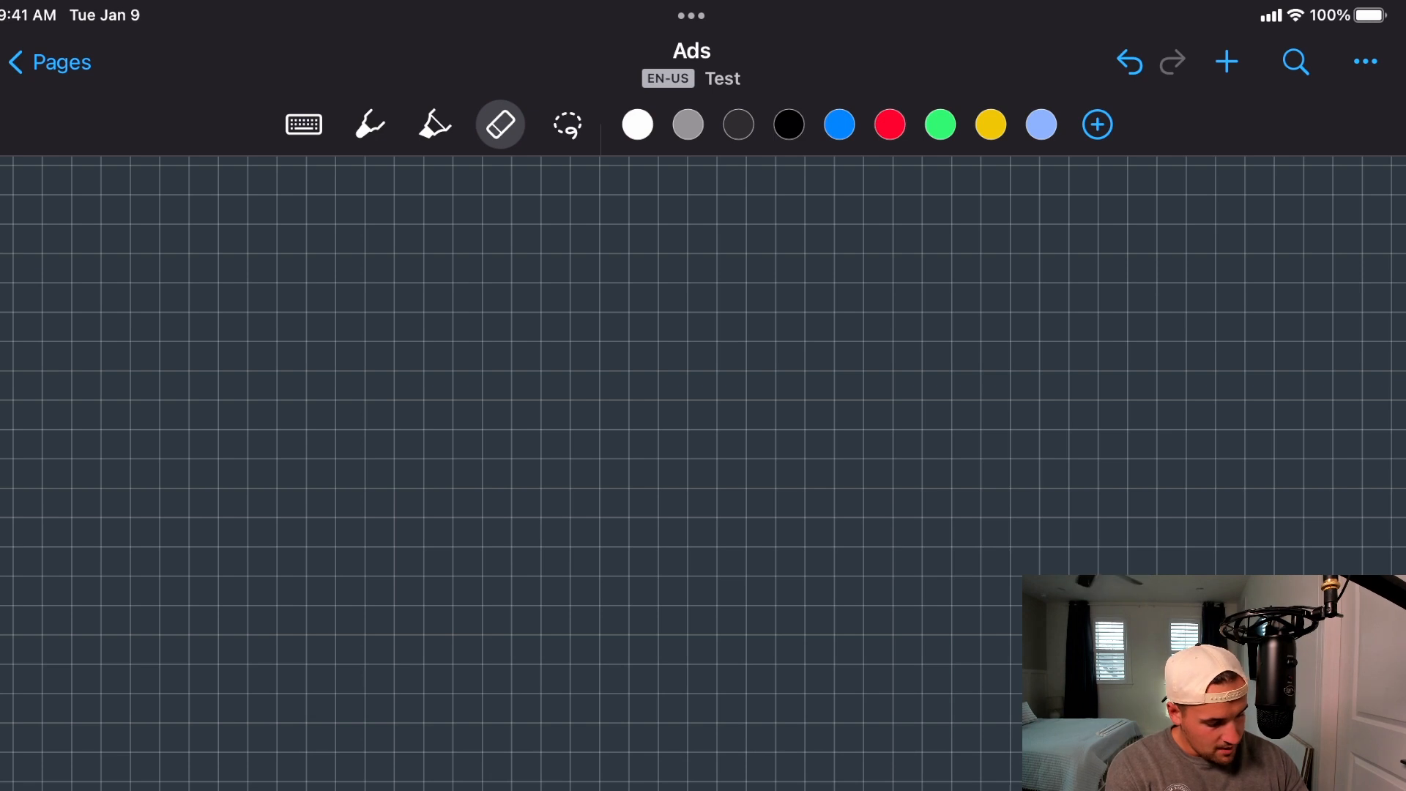
{"action": "left_click", "coordinate": [369, 124]}
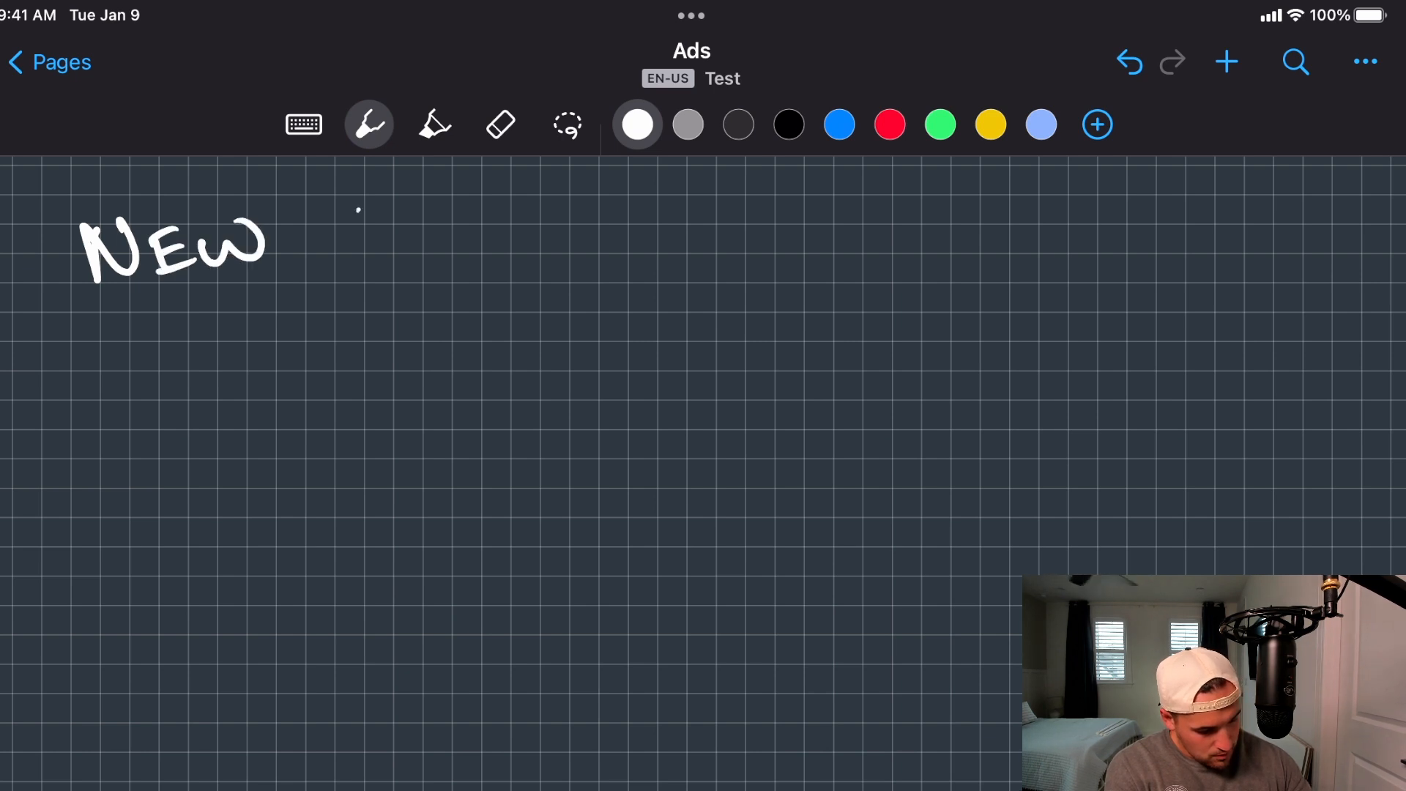
{"action": "left_click_drag", "start_coordinate": [337, 224], "coordinate": [556, 224]}
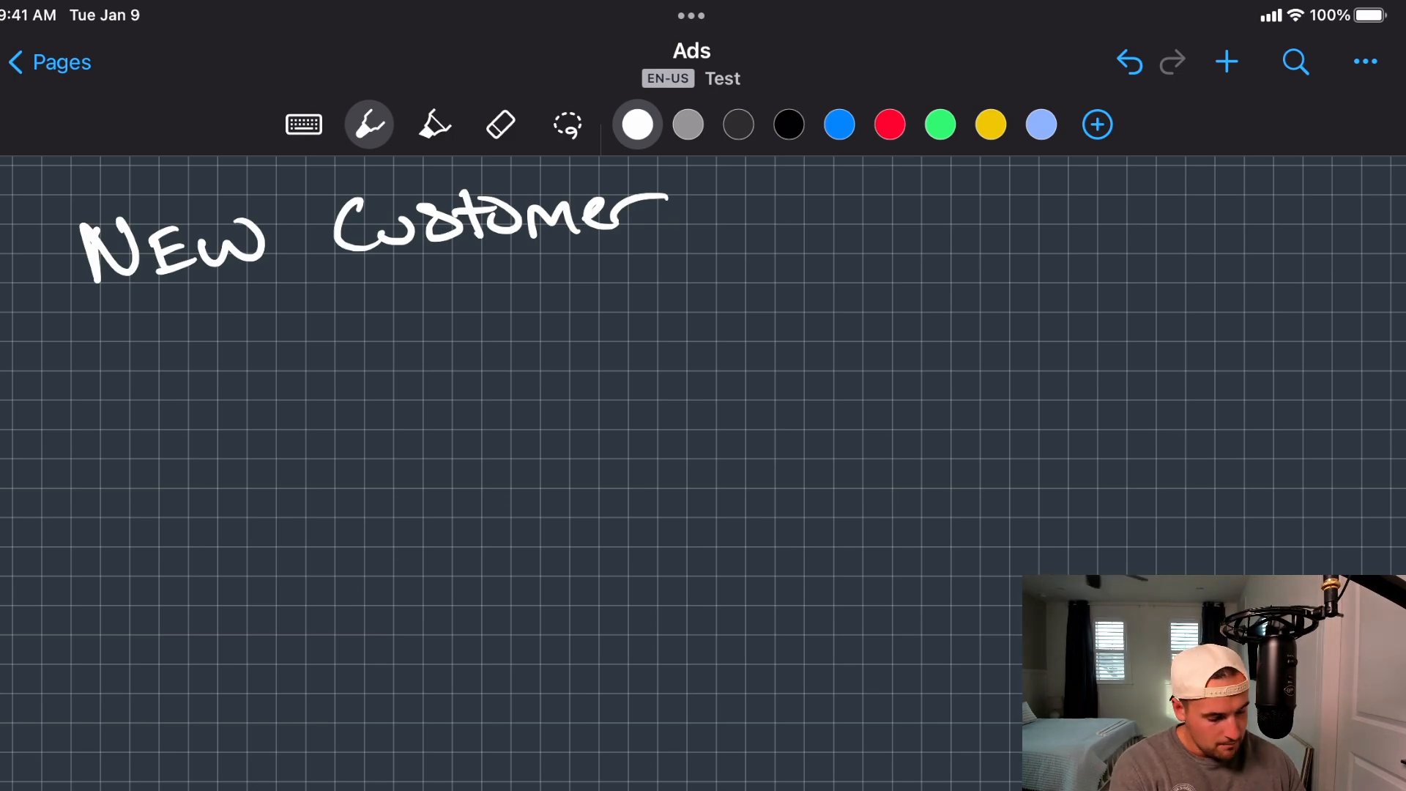
{"action": "scroll", "scroll_direction": "down", "scroll_amount": 3}
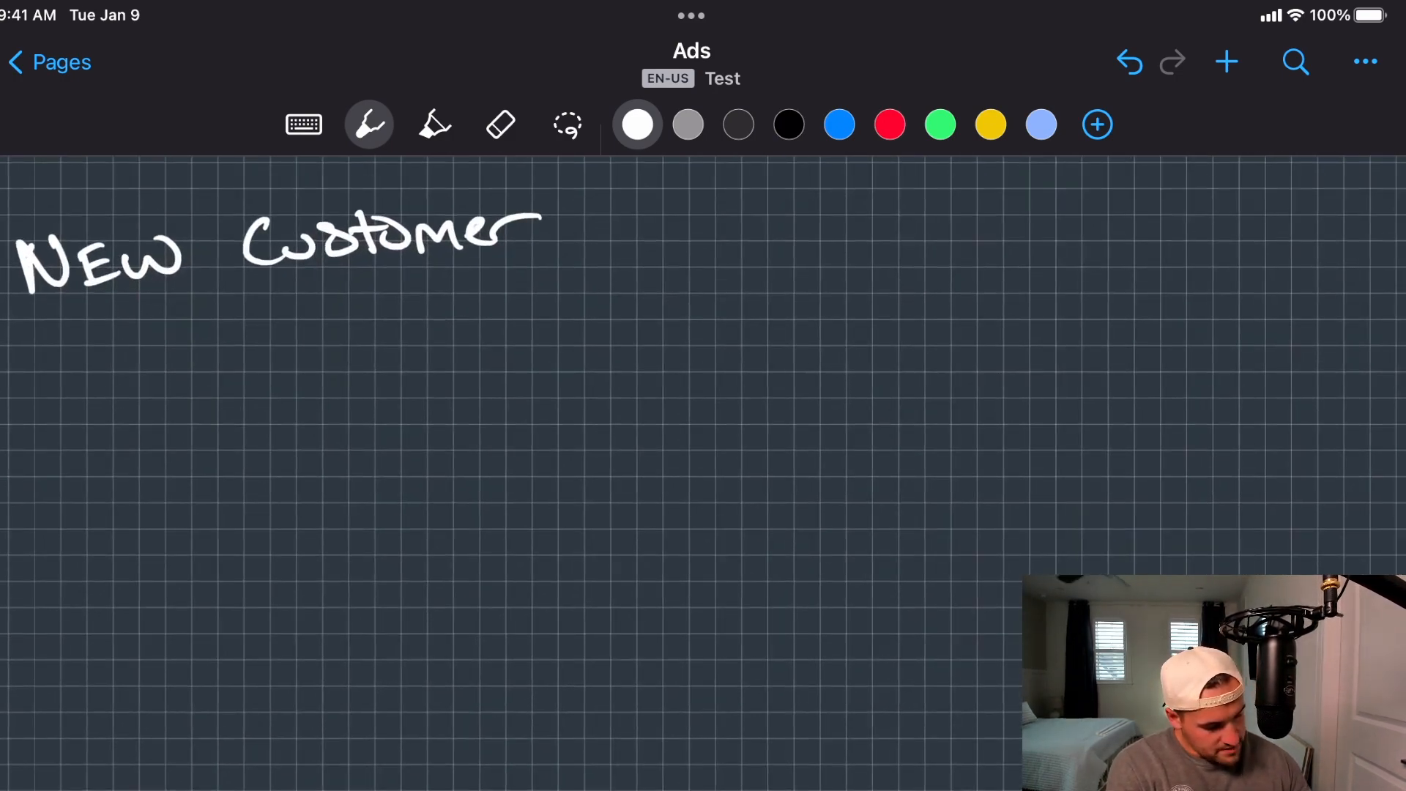
{"action": "left_click", "coordinate": [889, 123]}
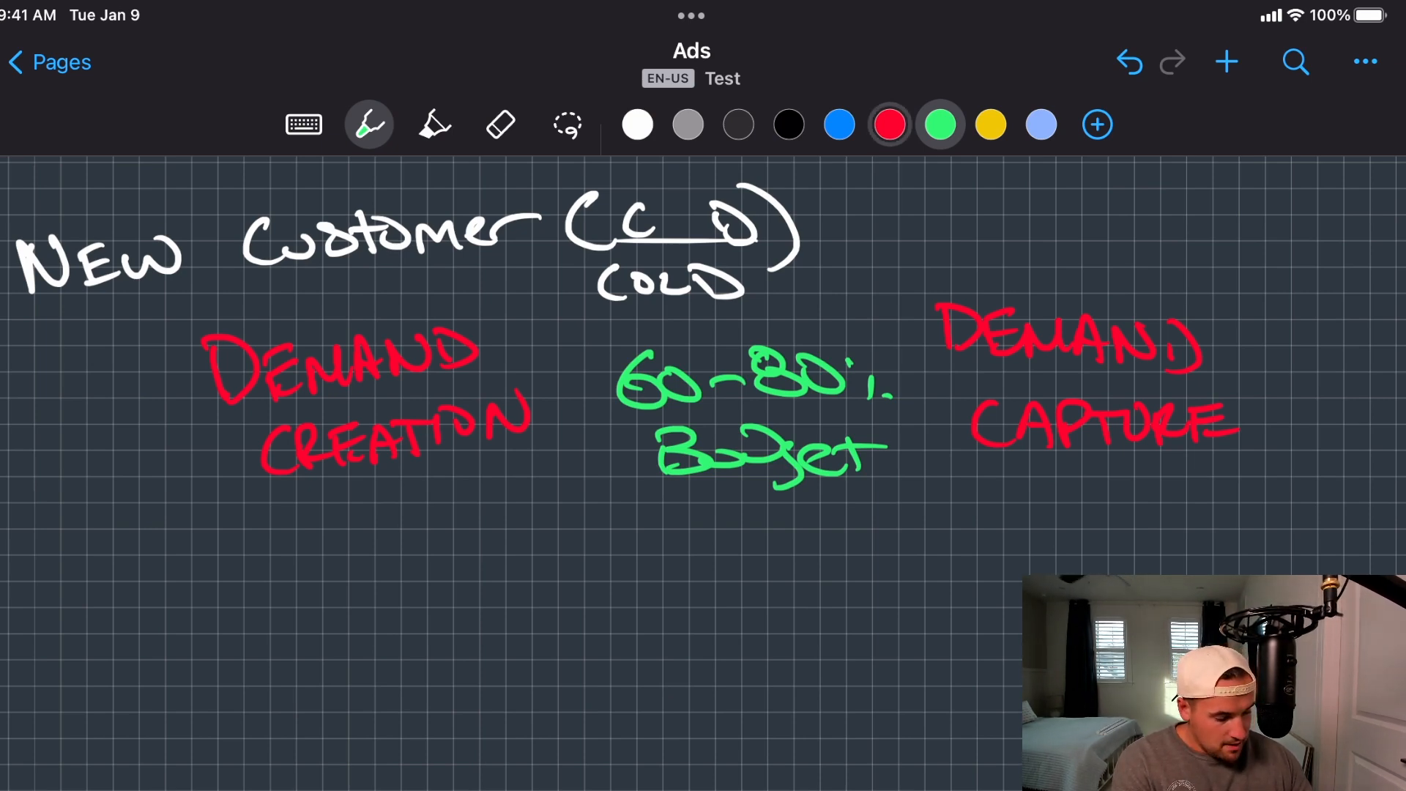
- Handwrite a red NURTURE heading centred below the cold-audience budget note
{"action": "scroll", "scroll_direction": "down", "scroll_amount": 3}
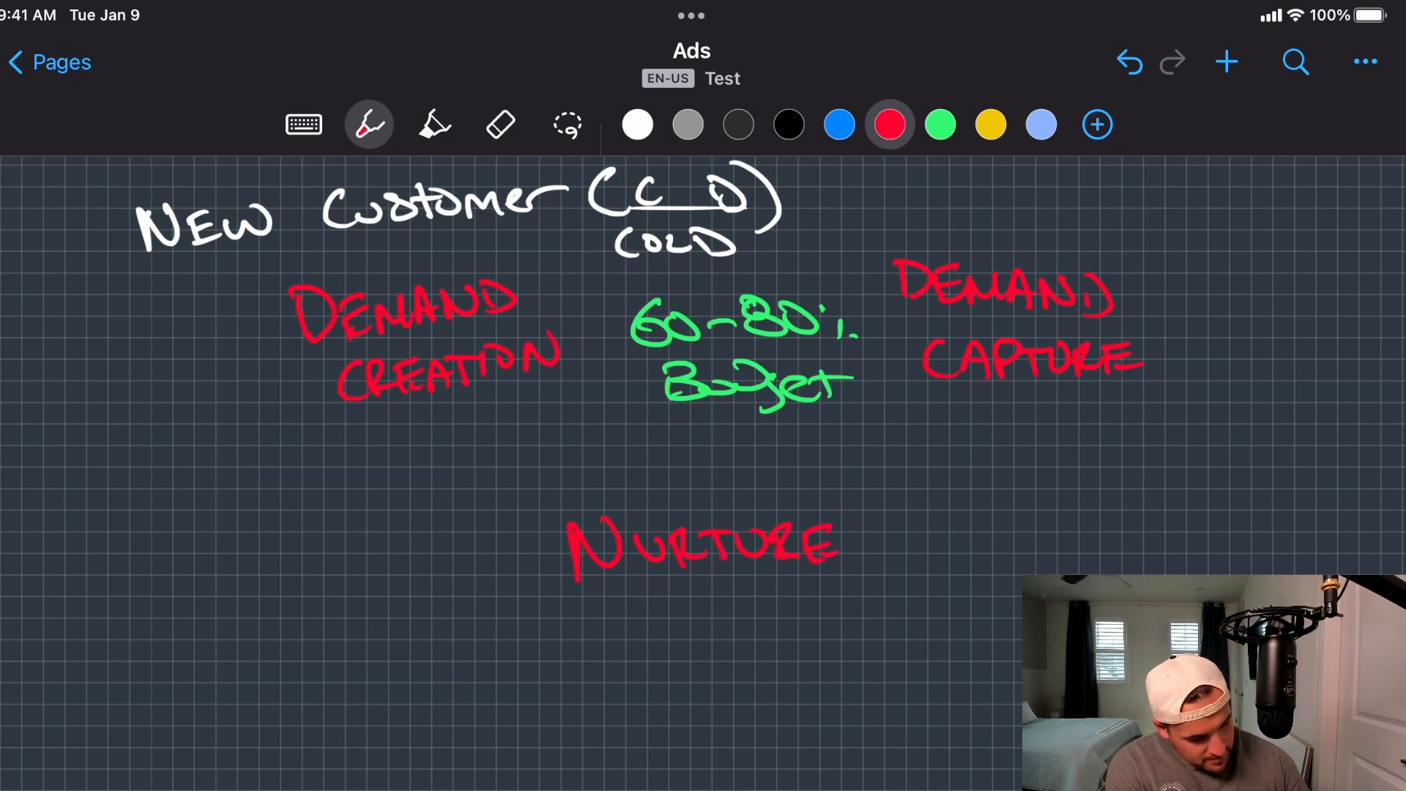
{"action": "left_click", "coordinate": [637, 123]}
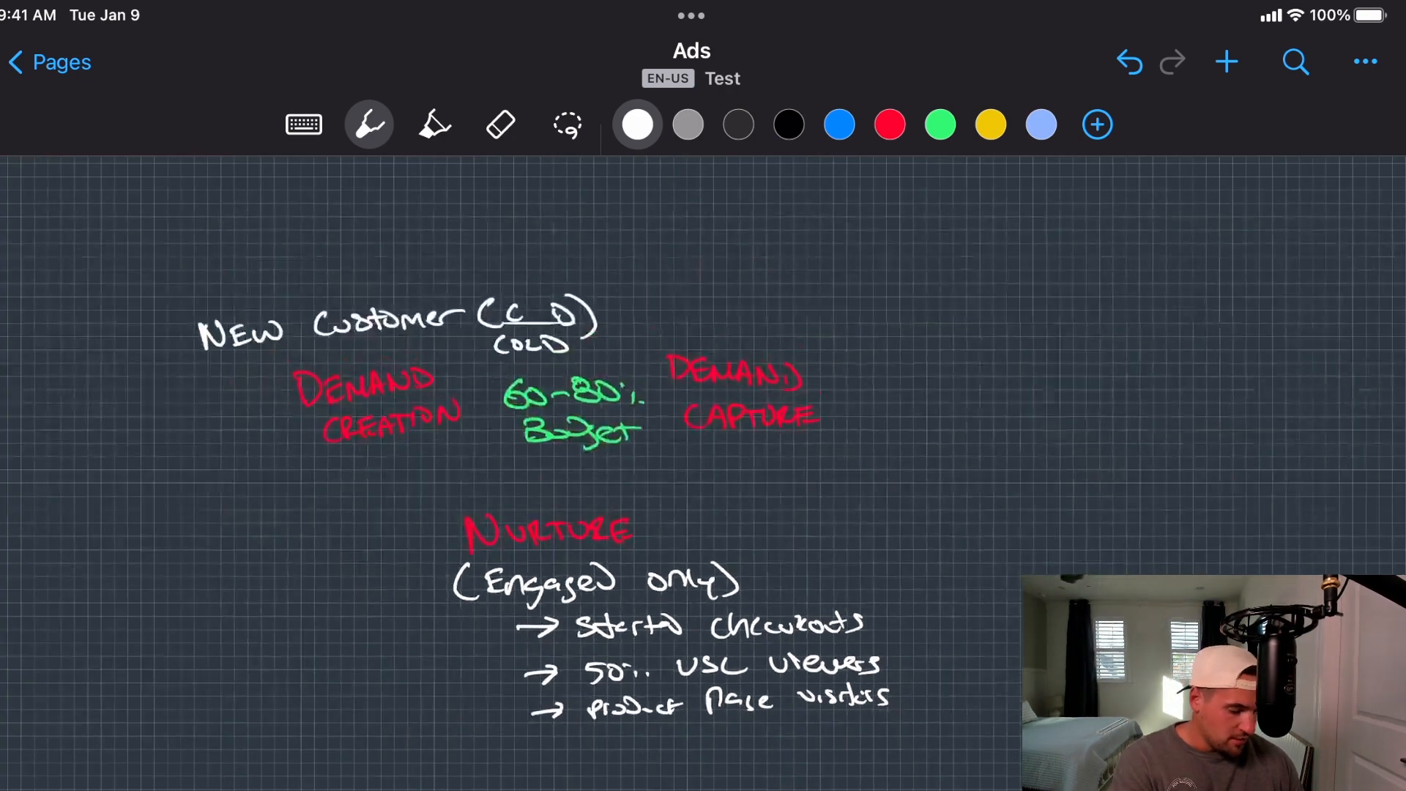
- Handwrite BRANDED in white under the red PROTECTION and COLLECTION labels of the WARM section
{"action": "scroll", "scroll_direction": "up", "scroll_amount": 3}
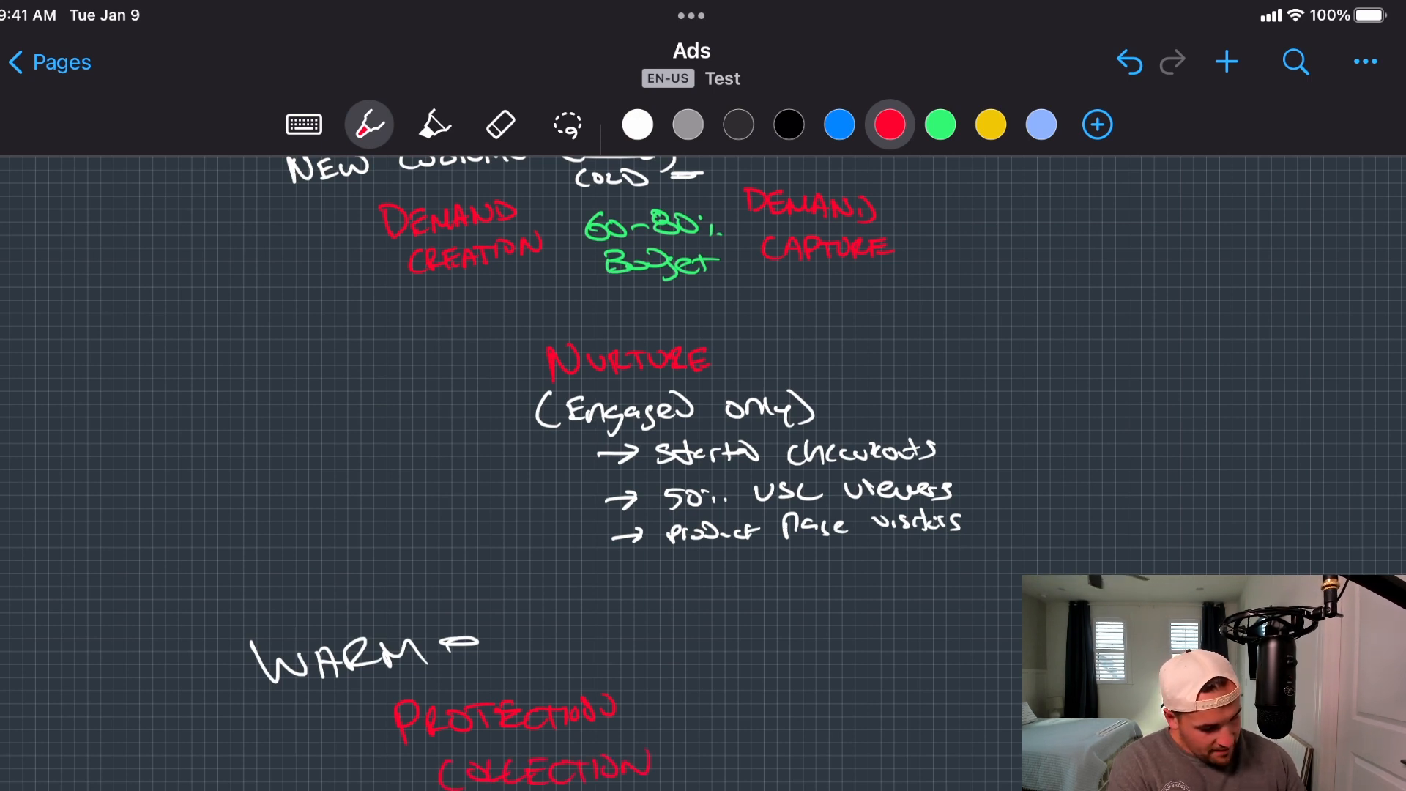
{"action": "left_click", "coordinate": [637, 123]}
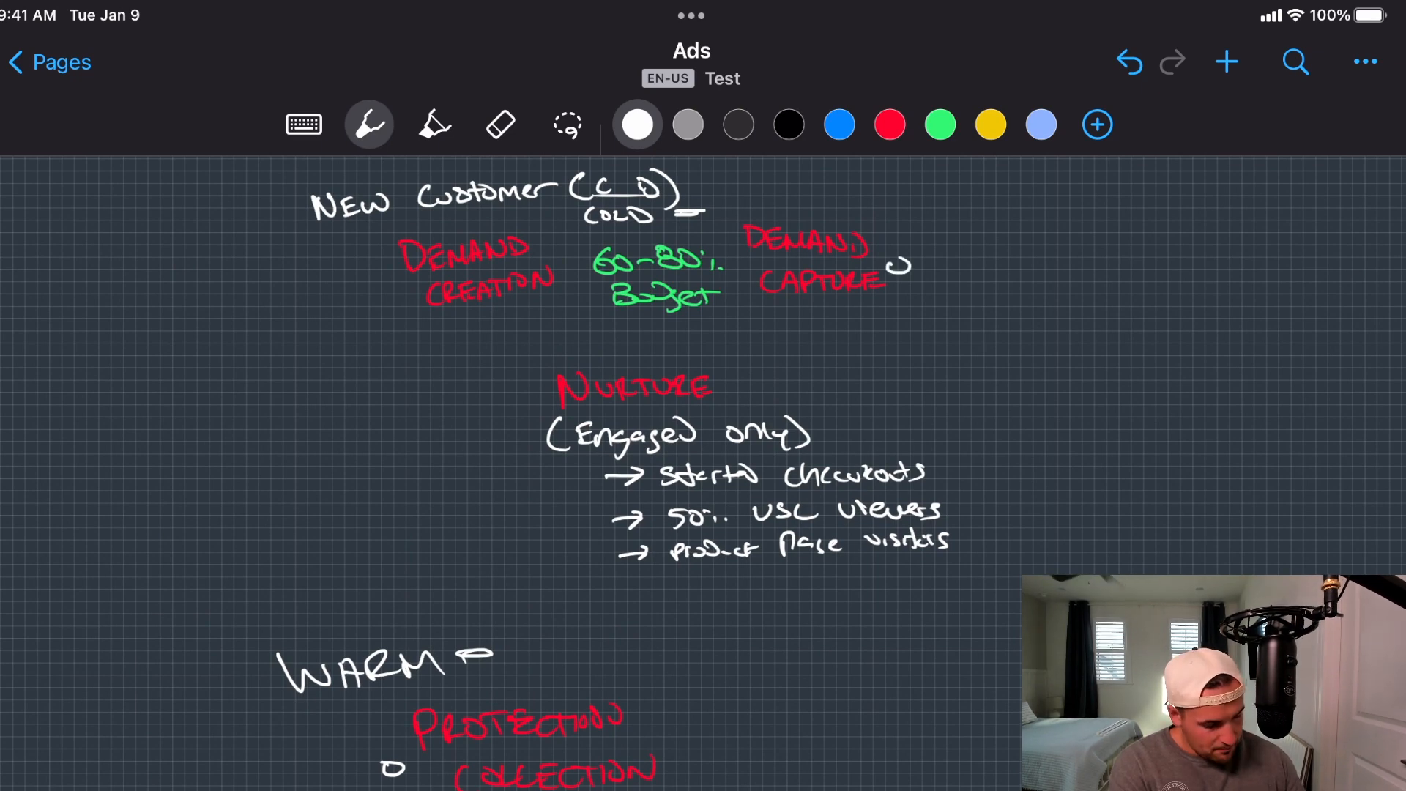
{"action": "scroll", "scroll_direction": "down", "scroll_amount": 3}
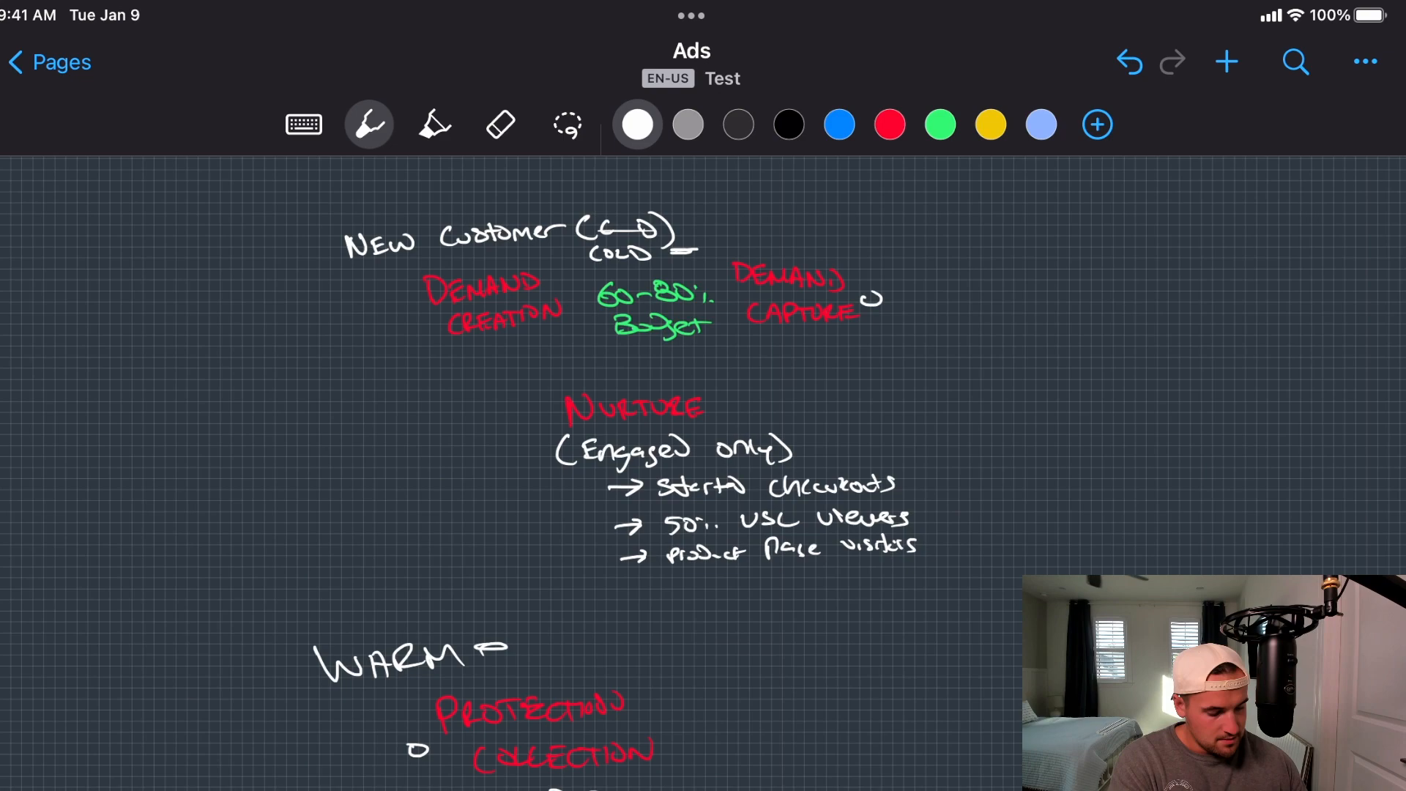
{"action": "scroll", "scroll_direction": "down", "scroll_amount": 3}
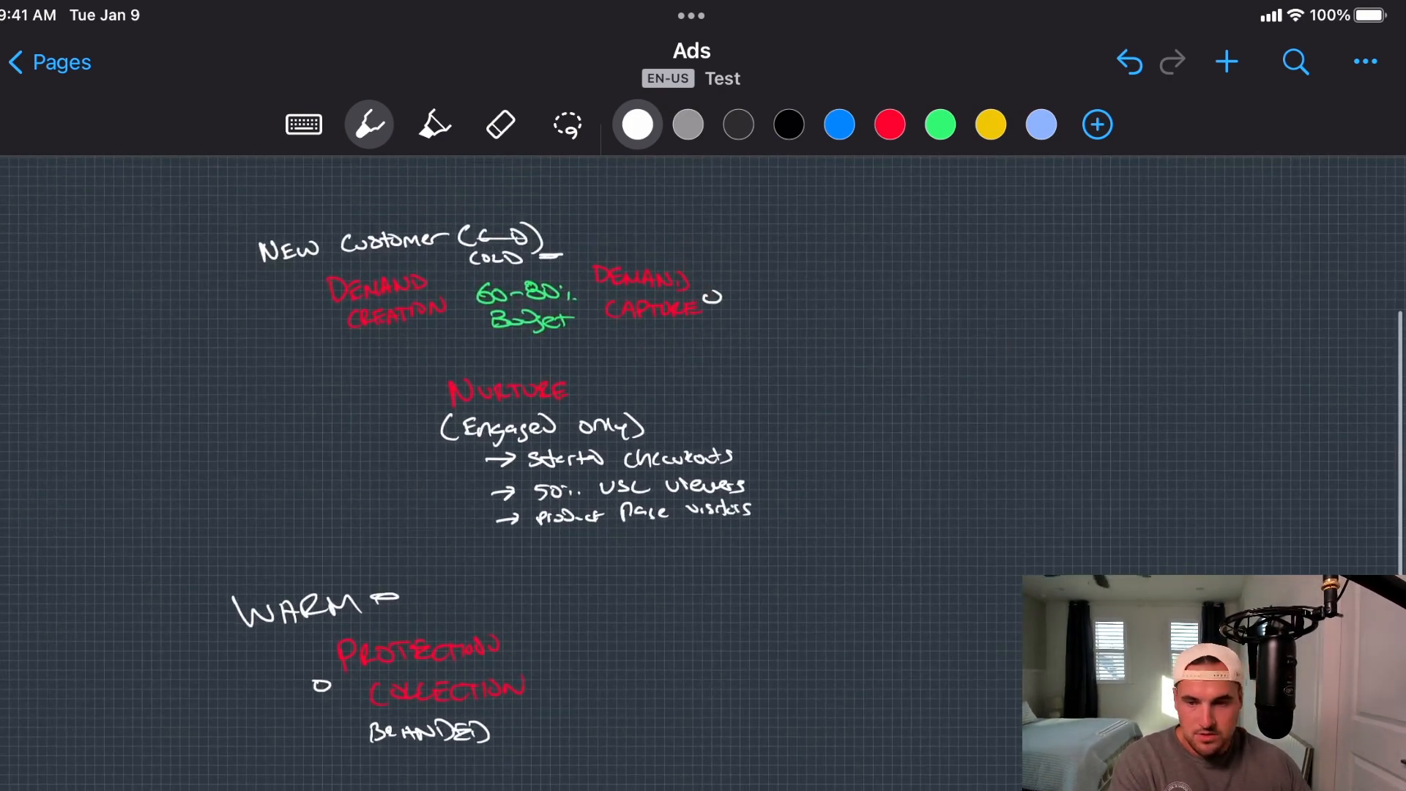
- Write a red PROFIT Expansion heading with the white note "→ more $ existing customers" beneath it
{"action": "left_click", "coordinate": [889, 124]}
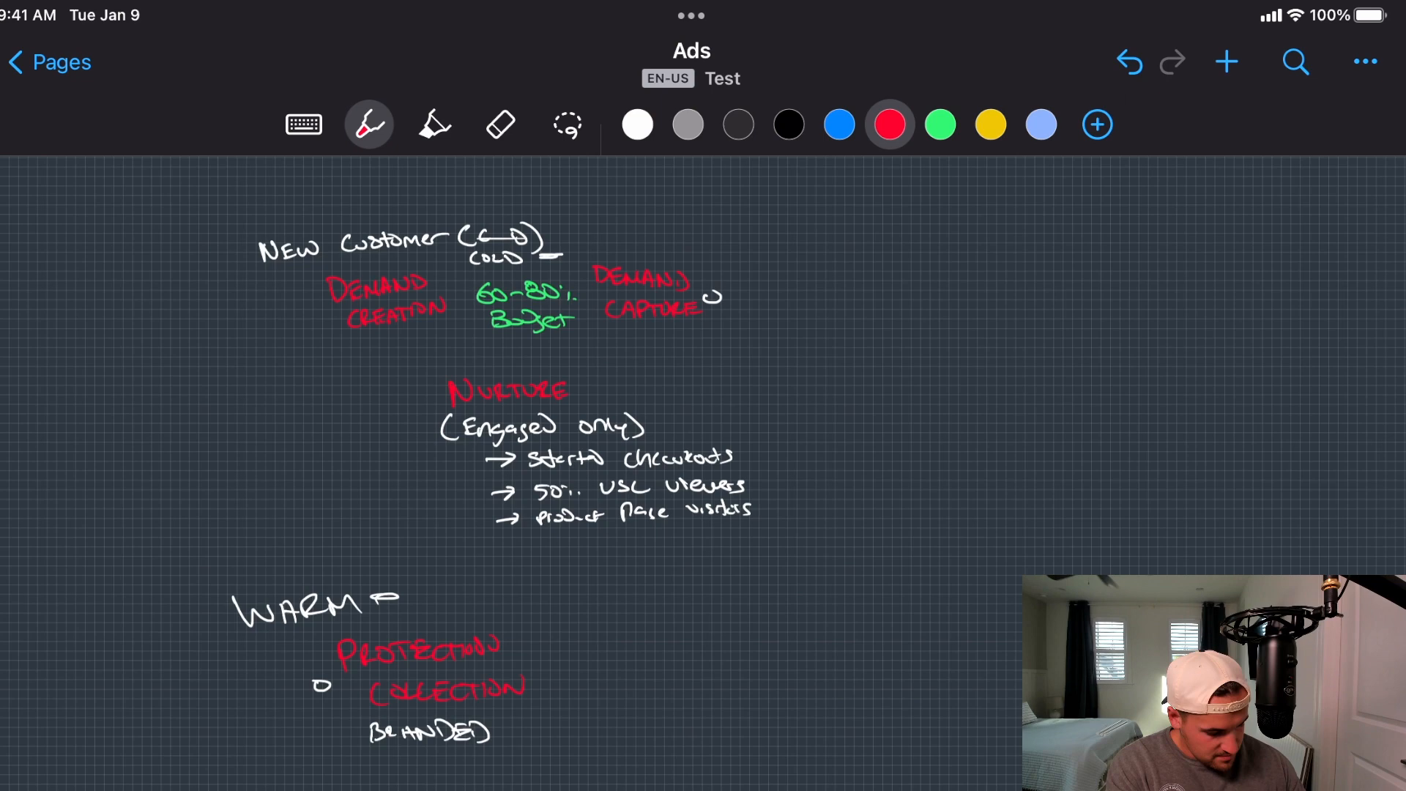
{"action": "scroll", "scroll_direction": "down", "scroll_amount": 3}
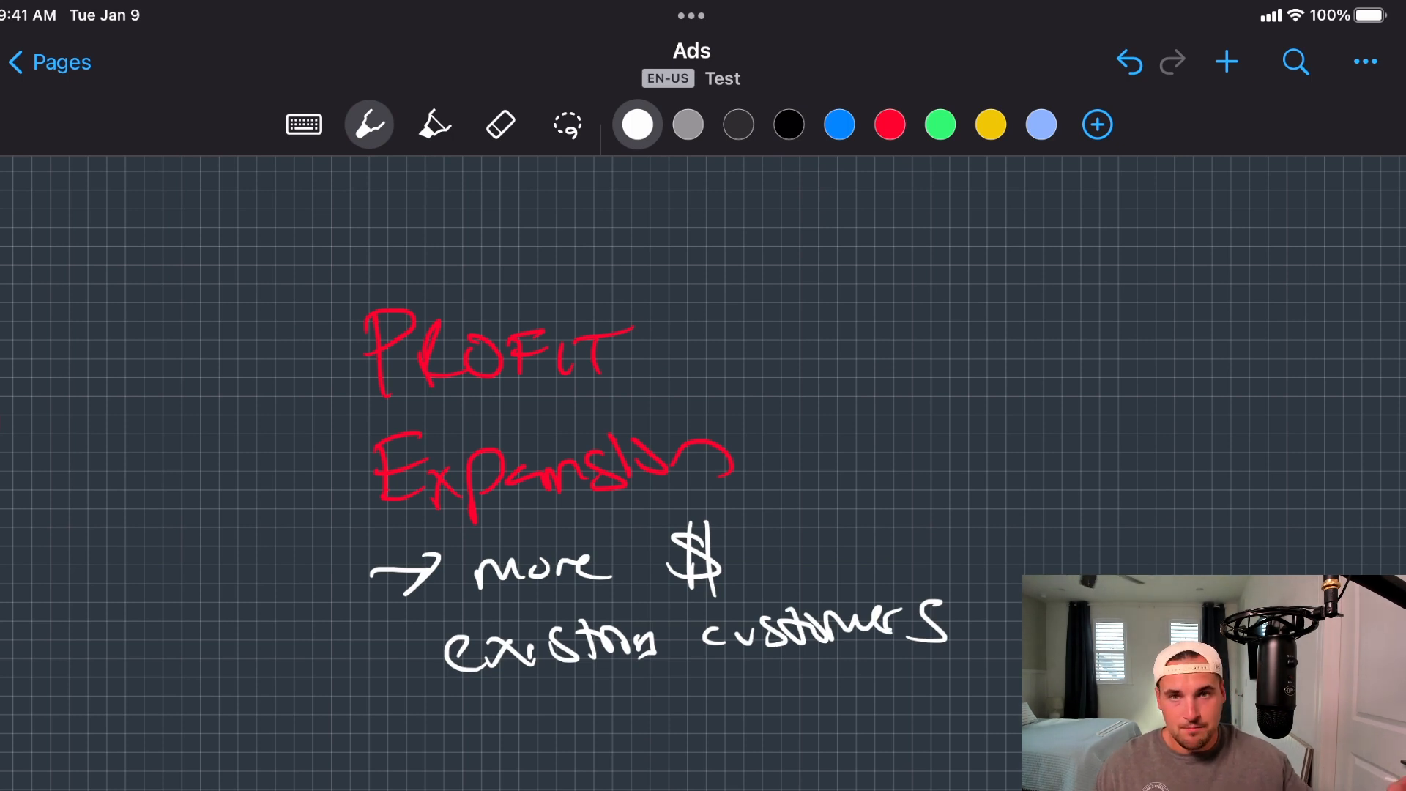
{"action": "left_click", "coordinate": [499, 123]}
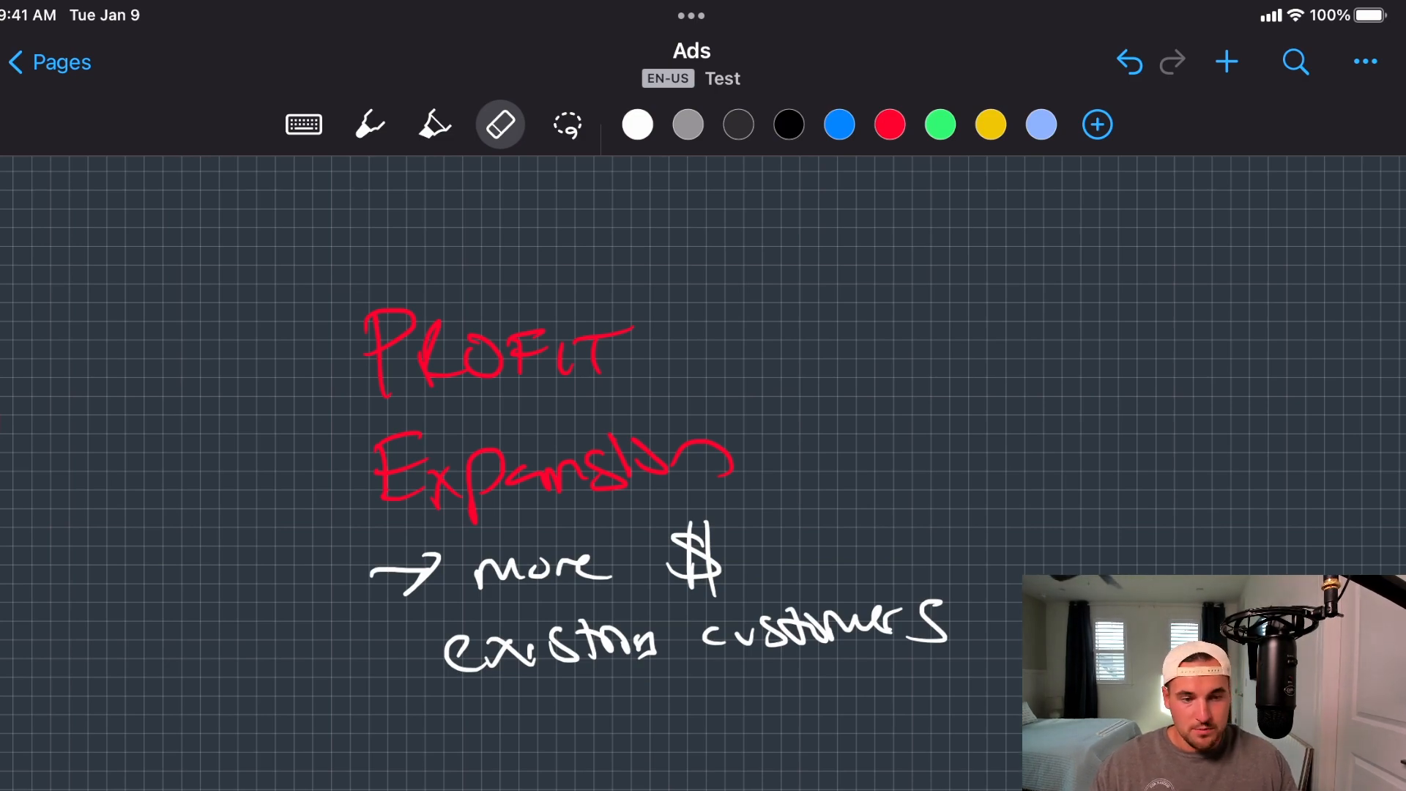
{"action": "scroll", "scroll_direction": "down", "scroll_amount": 3}
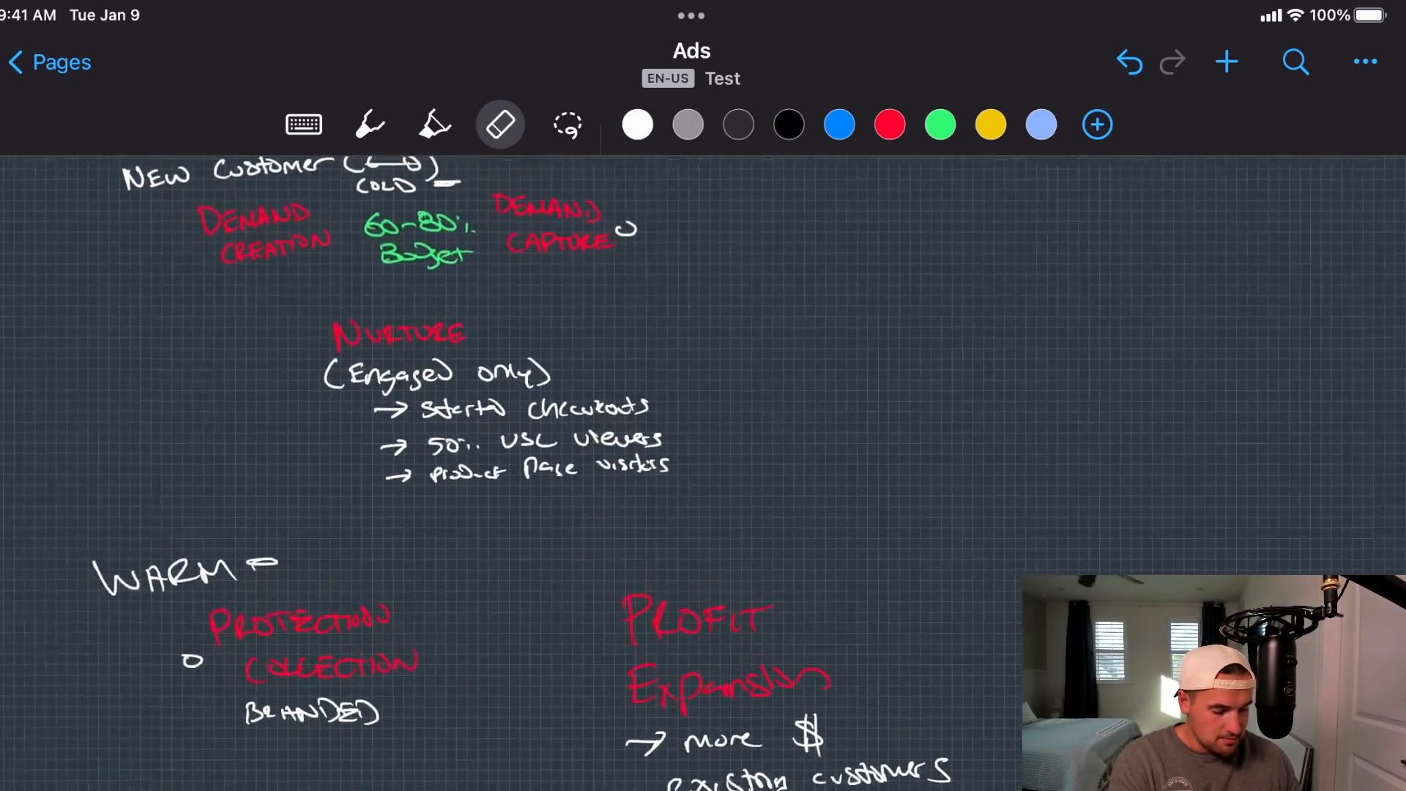
{"action": "scroll", "scroll_direction": "down", "scroll_amount": 3}
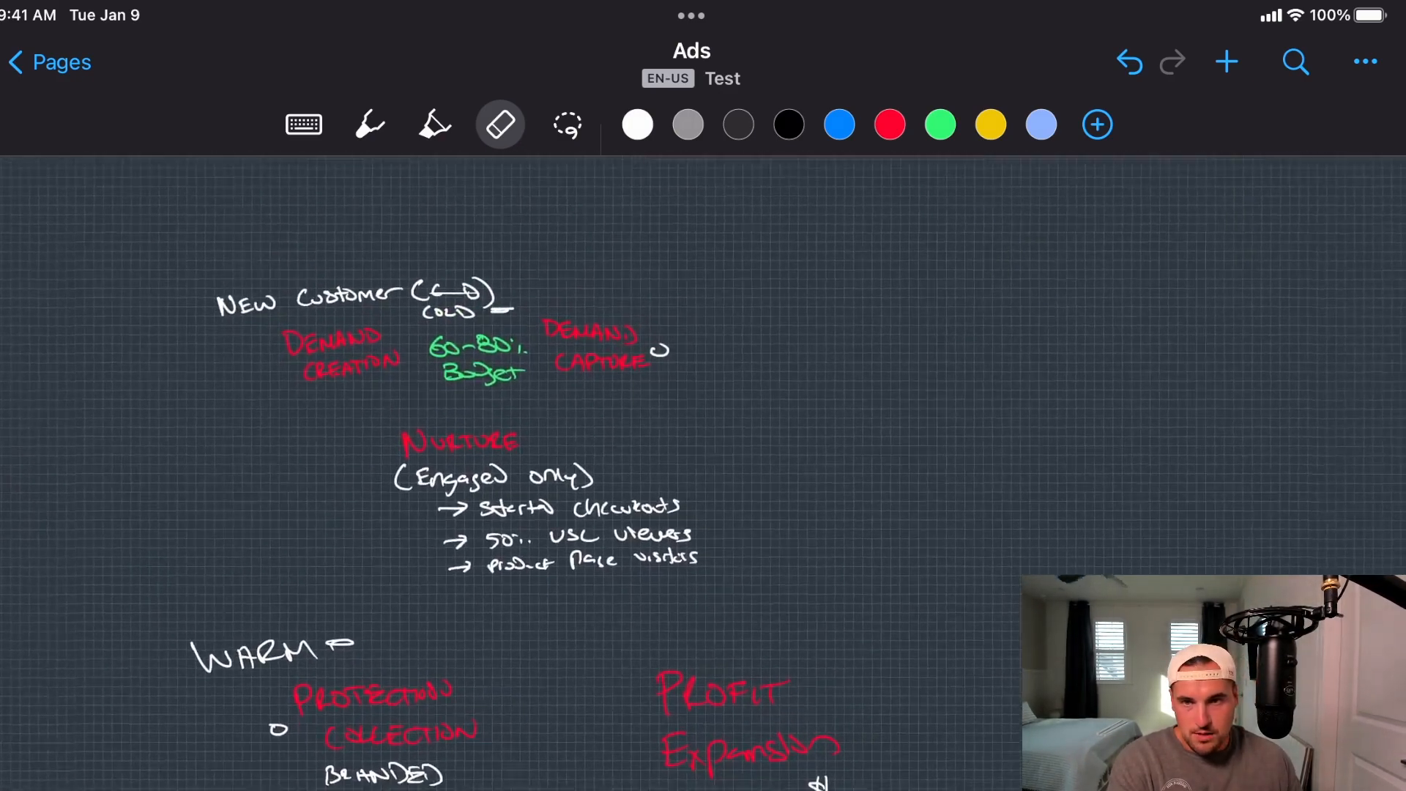
{"action": "scroll", "scroll_direction": "up", "scroll_amount": 3}
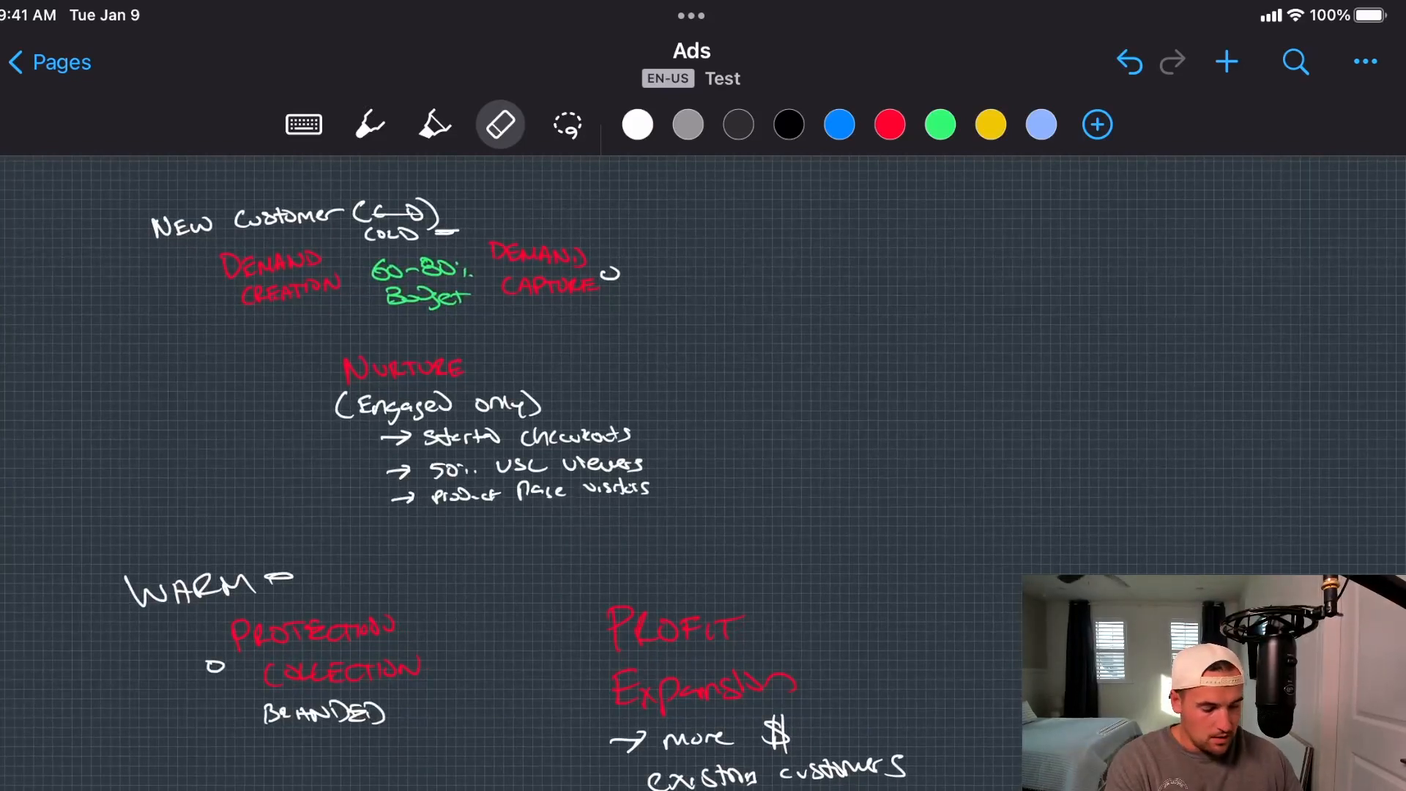